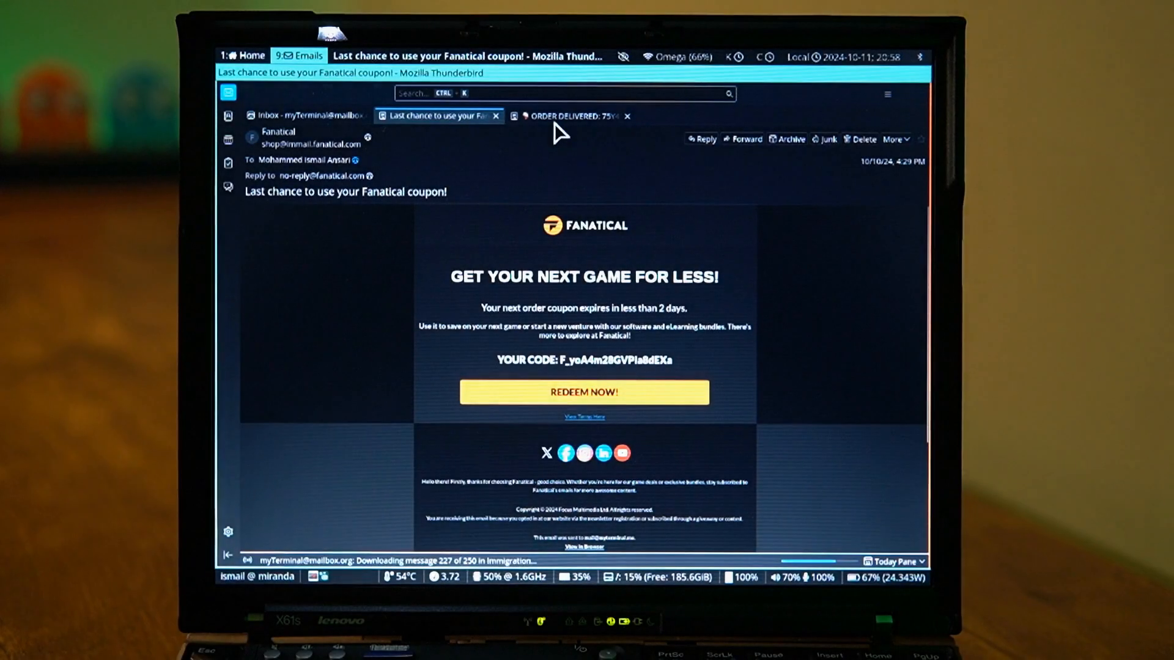
Address a new message to 'team.terminal' with the subject 'Hello there!' from the eBay email tab.
click(569, 116)
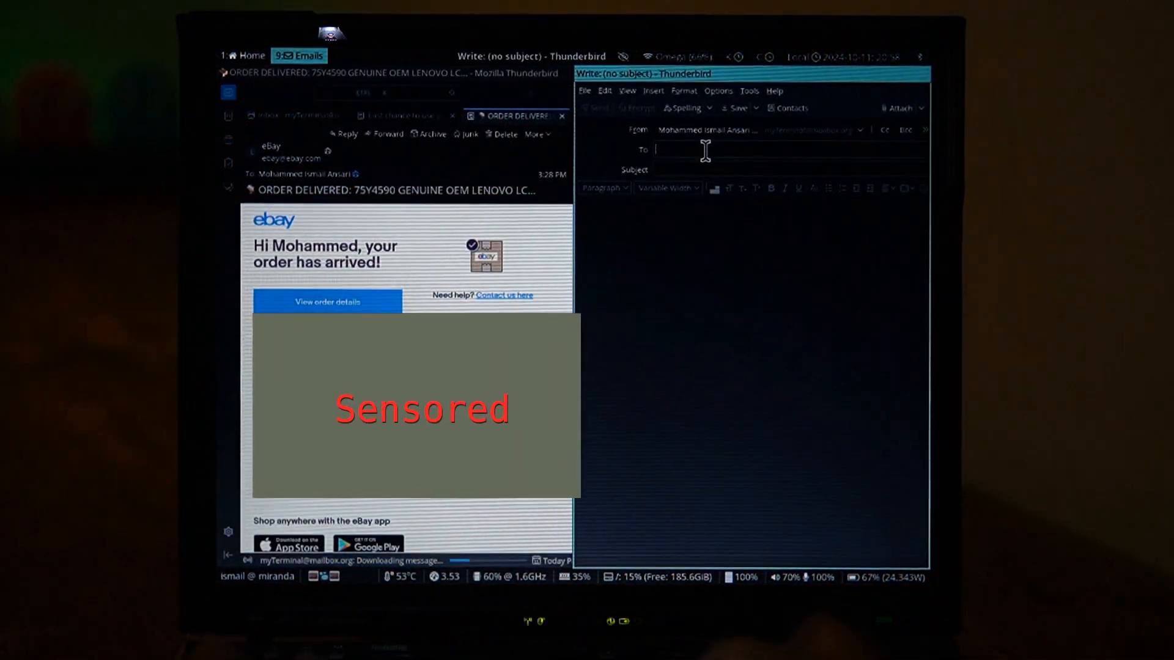
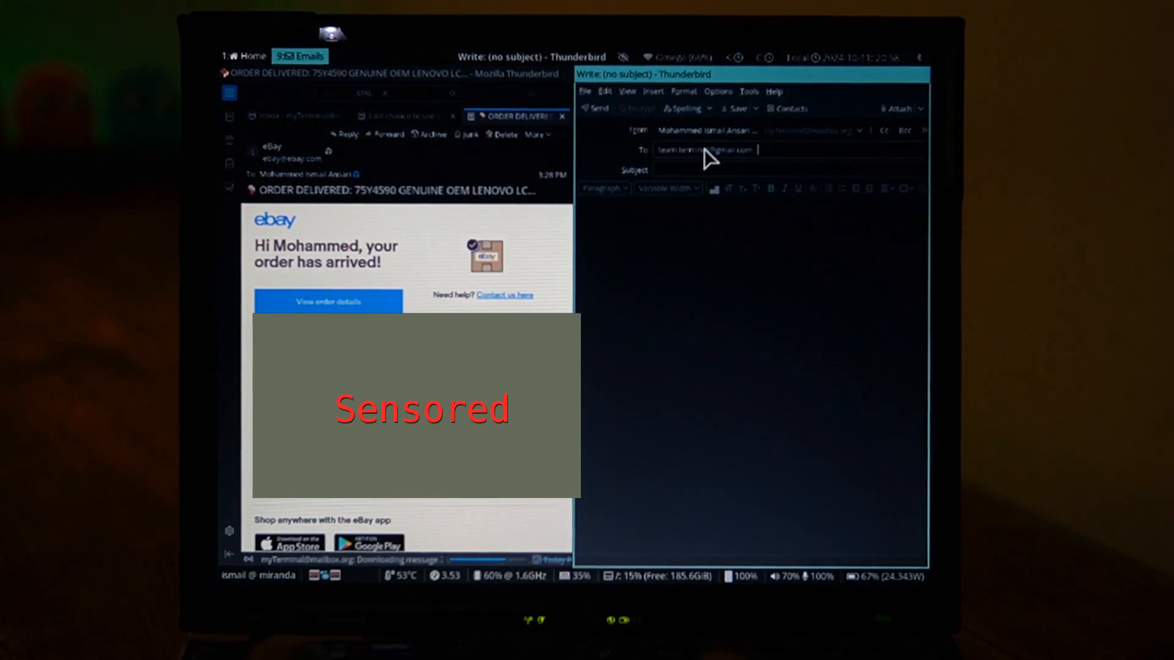
text(Hello t)
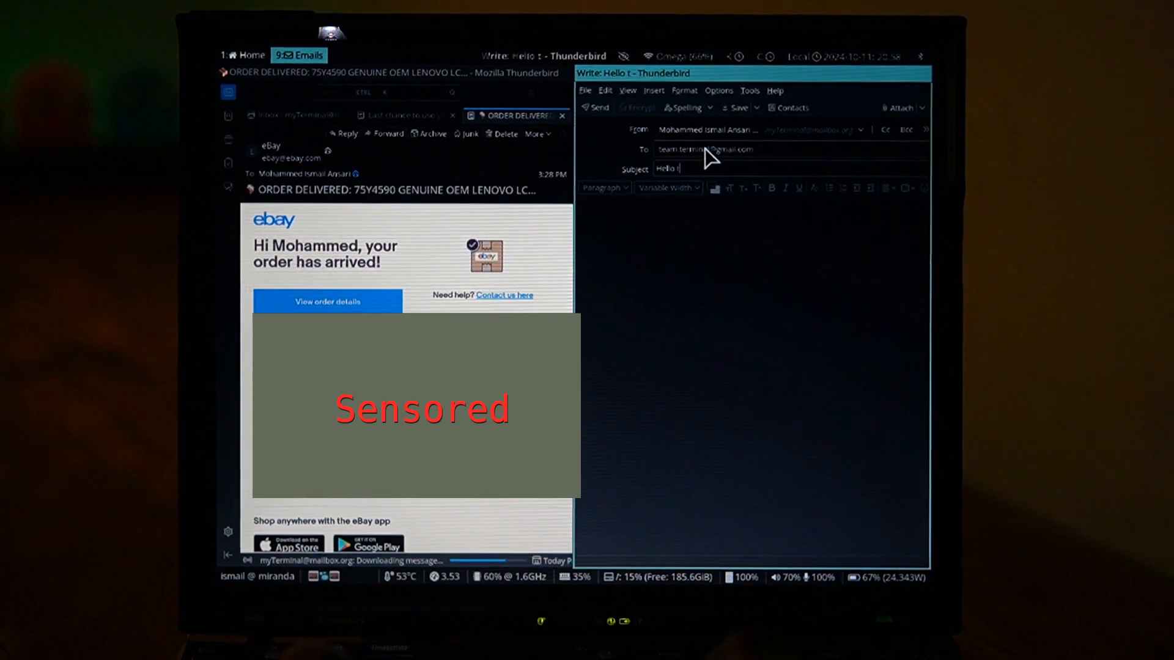
text(here!)
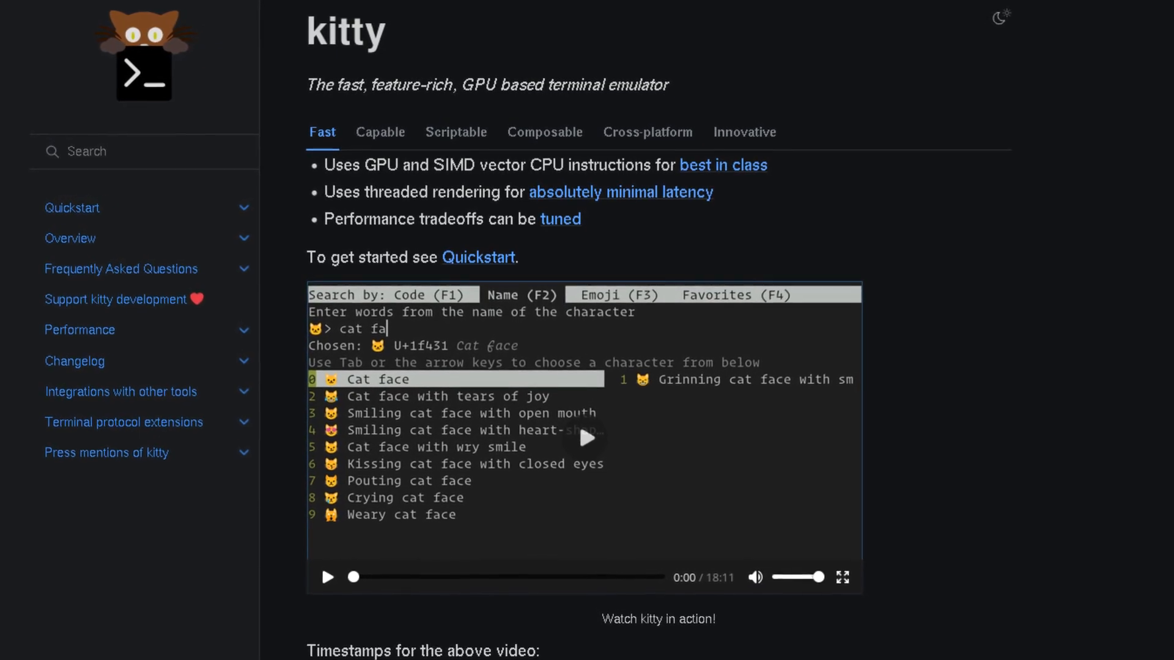
Scroll the kitty homepage down through the Fast section and demo video.
scroll(down, 3)
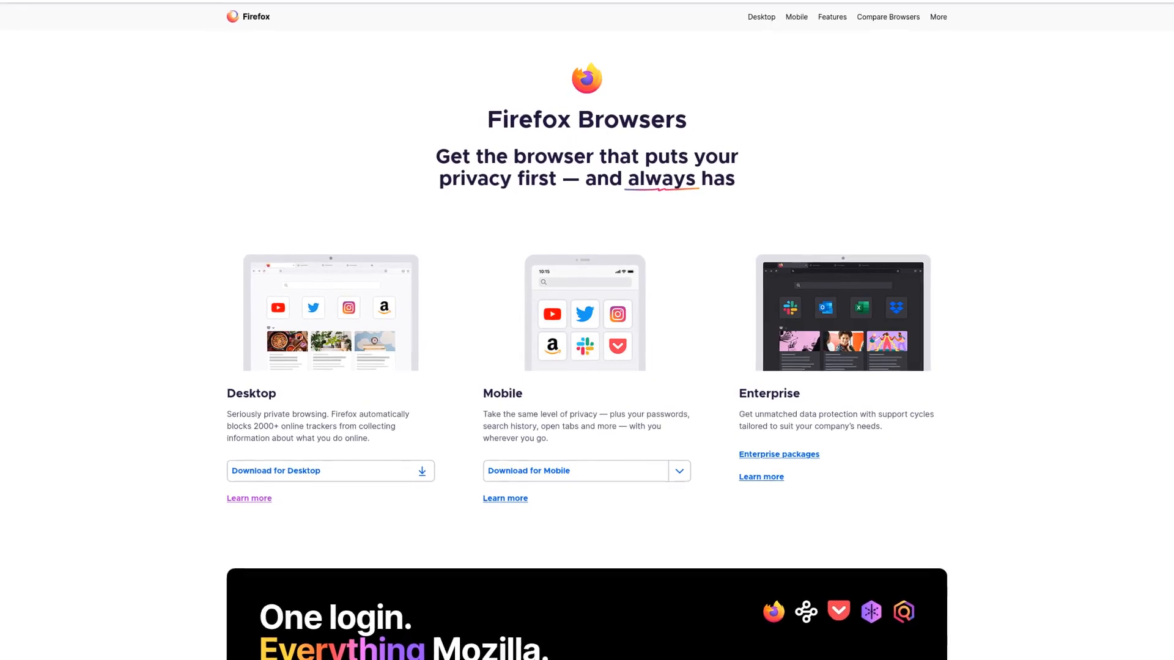
Scroll down the Firefox Browsers page past the Desktop, Mobile and Enterprise offerings.
scroll(down, 3)
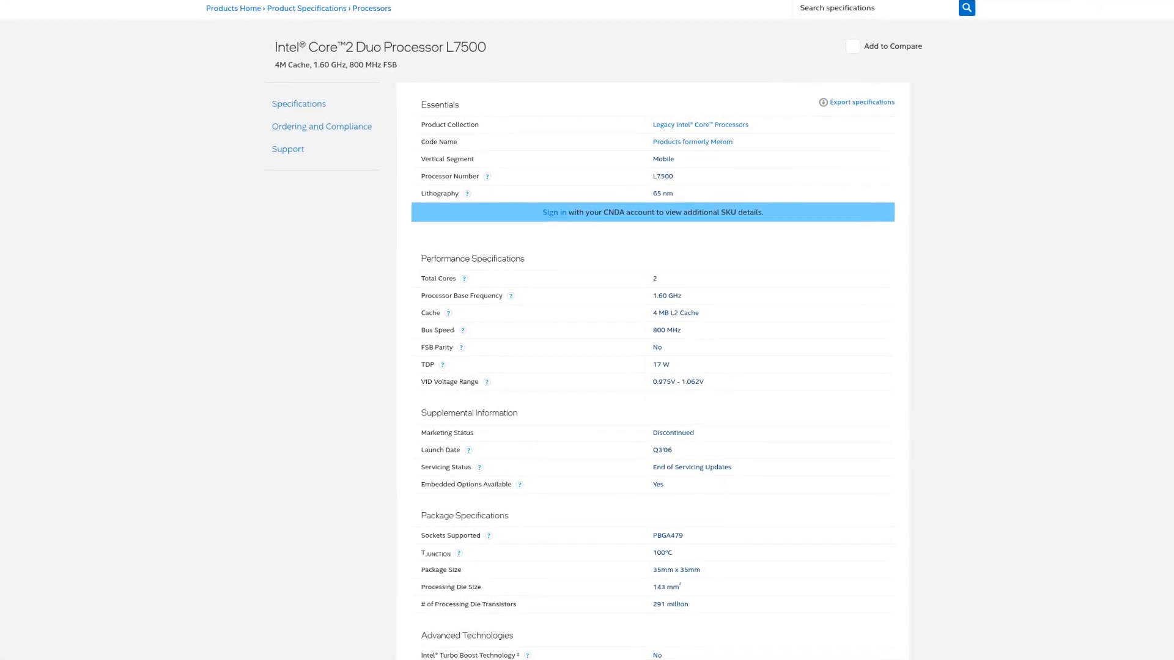
Scroll the L7500 page to its performance and package specs (2 cores, 17 W TDP).
scroll(down, 3)
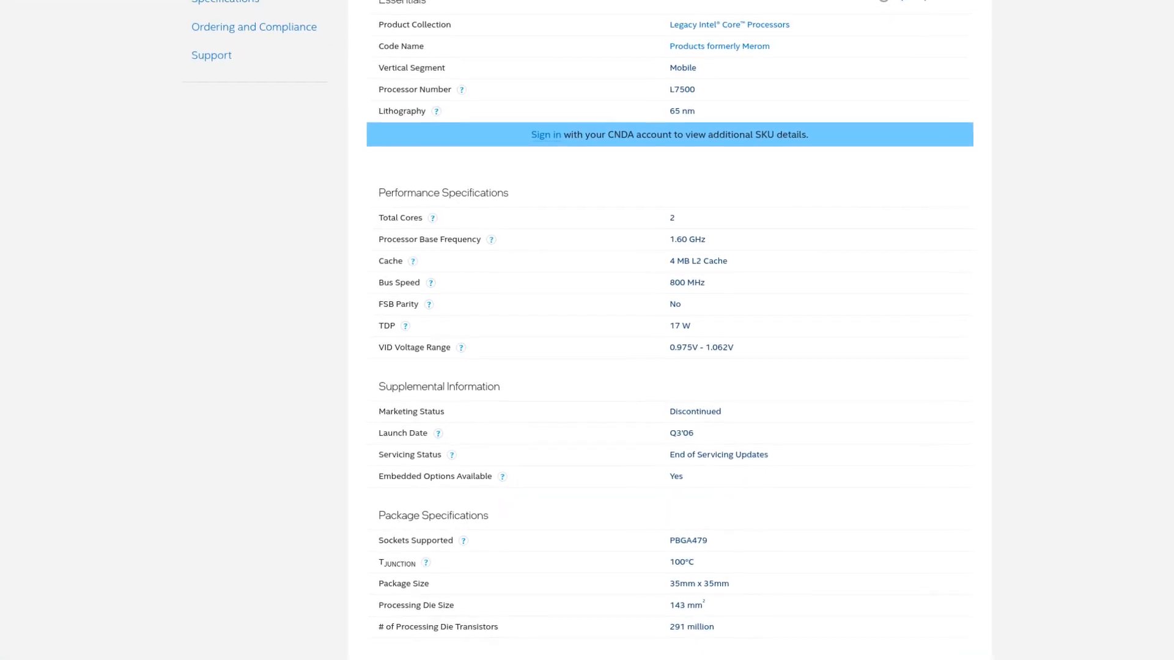
scroll(down, 3)
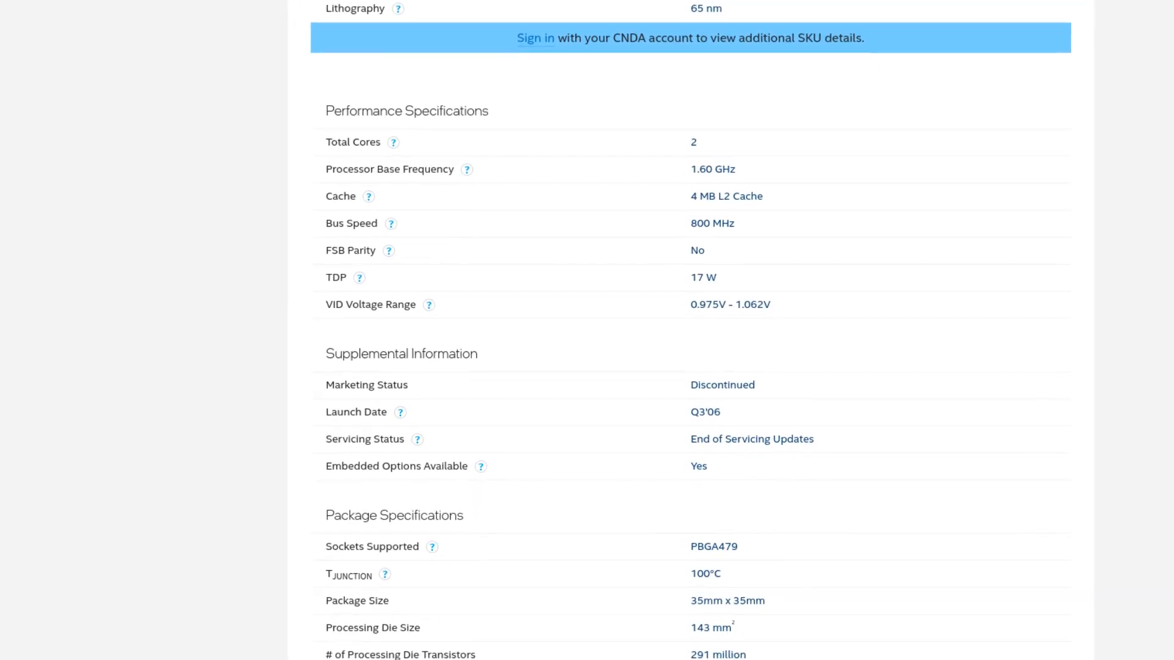